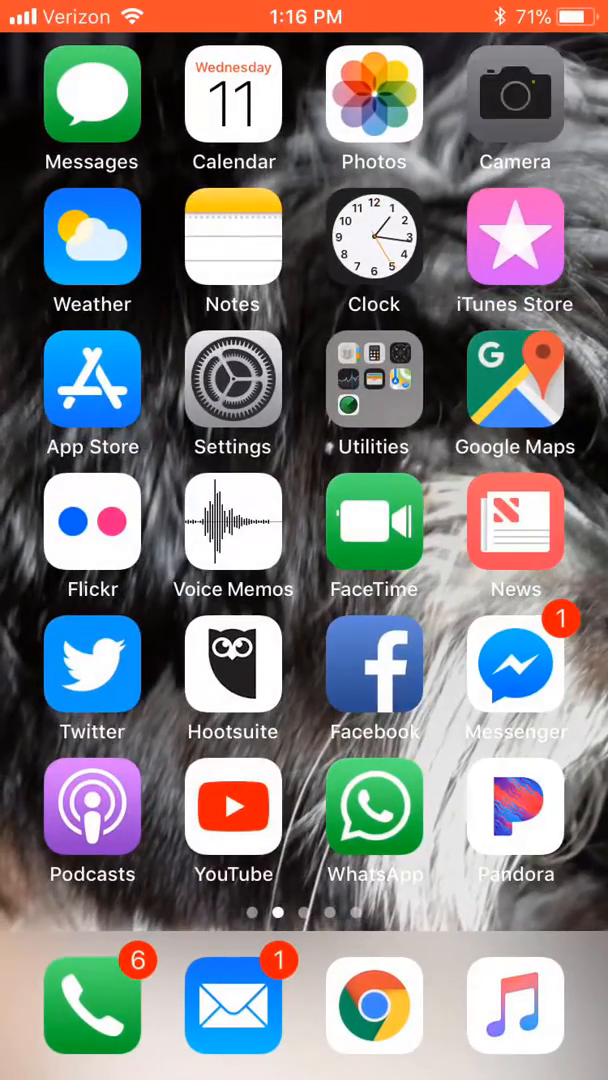
Launch the Camera and aim it at the NH3 QR code until the Augment banner appears.
{"action": "left_click", "coordinate": [516, 98]}
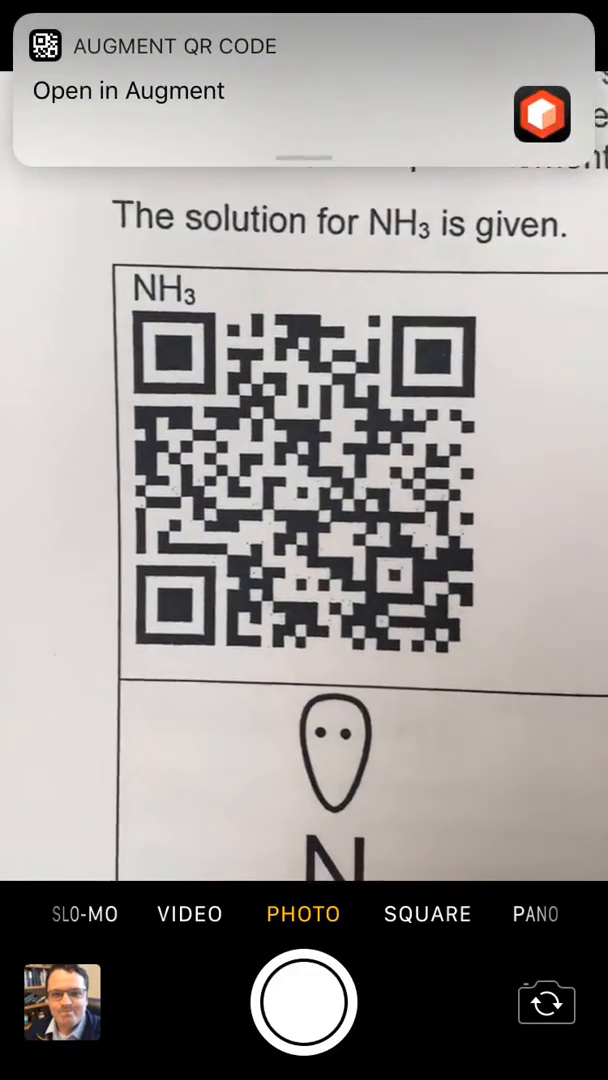
Launch Augment from the scanned NH3 code so the molecule appears over its tracker.
{"action": "left_click", "coordinate": [128, 90]}
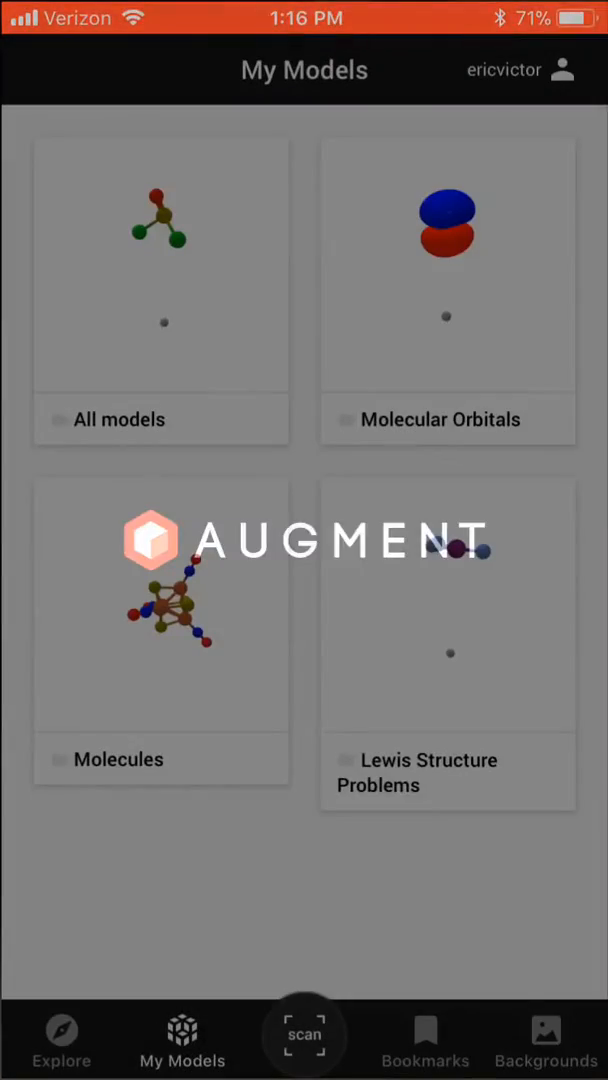
{"action": "left_click", "coordinate": [304, 1036]}
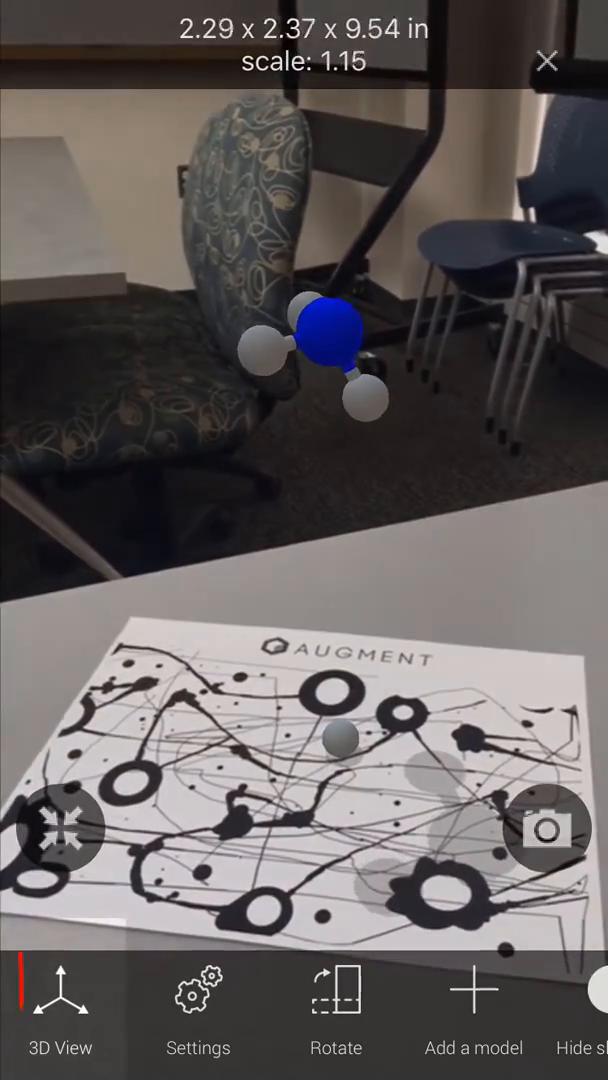
{"action": "left_click", "coordinate": [60, 1010]}
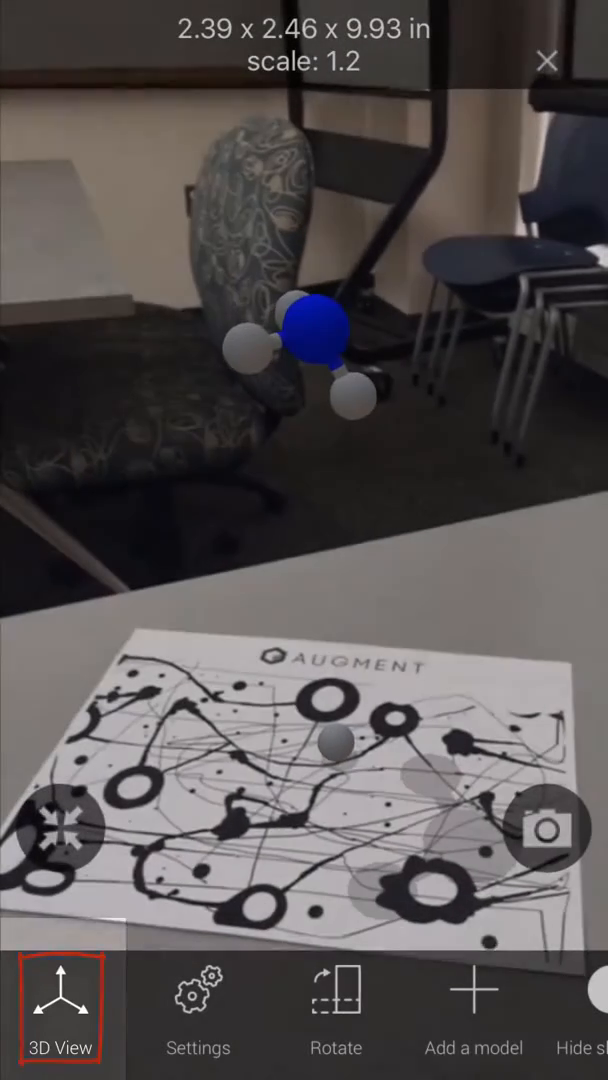
{"action": "left_click", "coordinate": [62, 1008]}
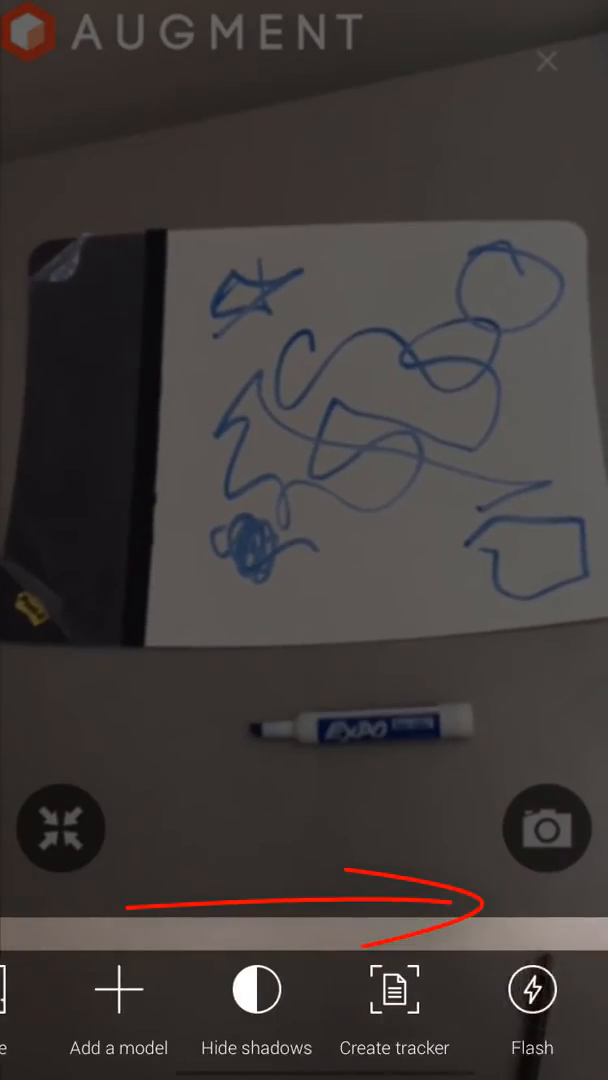
Start a new custom tracker, dismiss the instructions and frame the scribbled whiteboard.
{"action": "left_click", "coordinate": [388, 1000]}
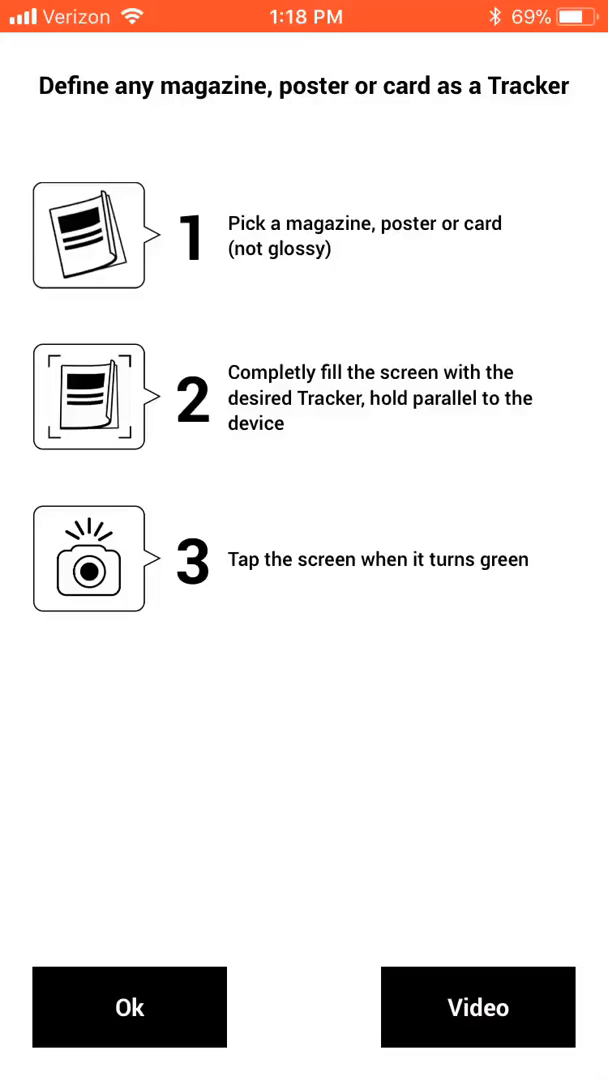
{"action": "left_click", "coordinate": [128, 1012]}
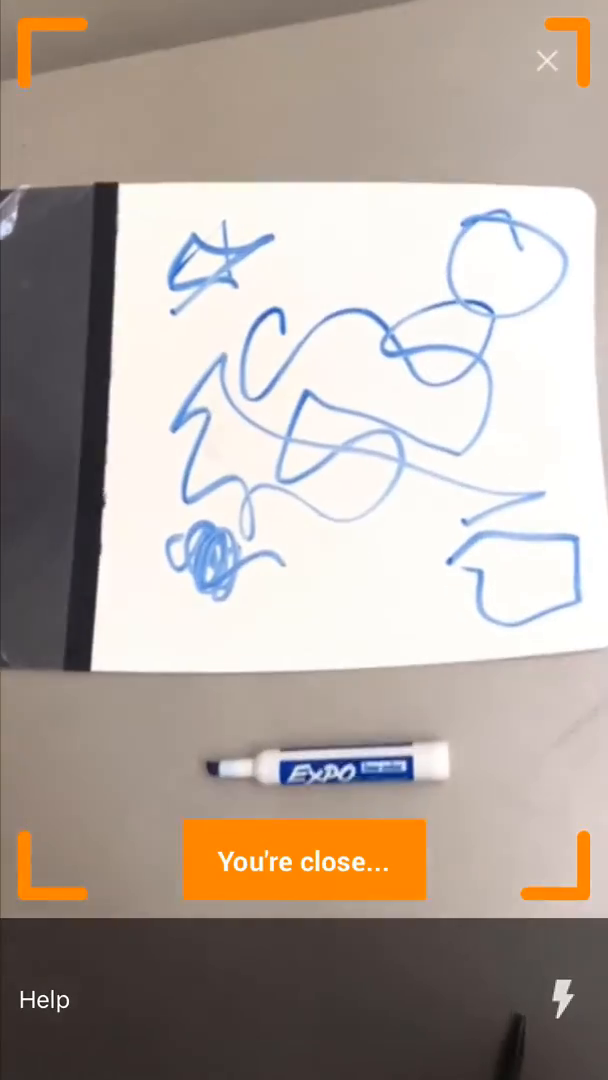